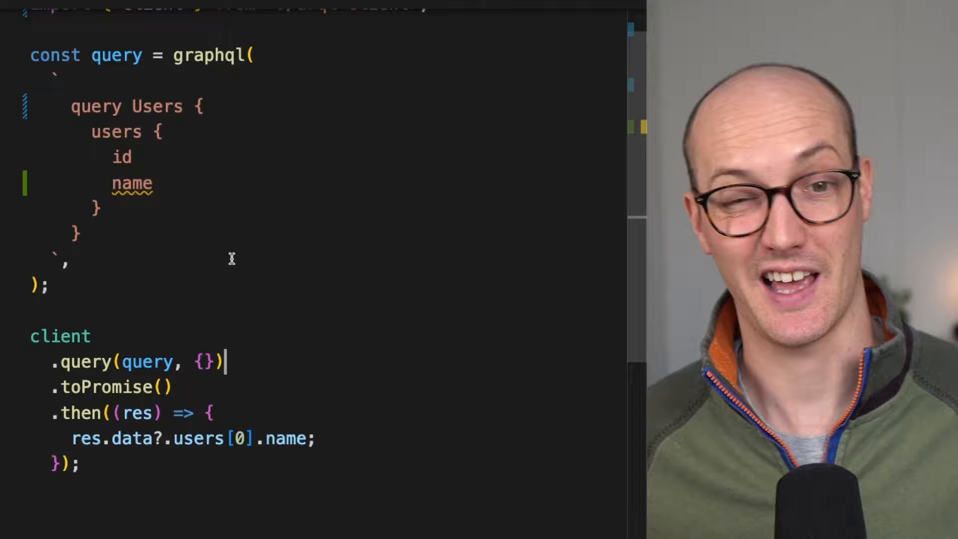
pyautogui.doubleClick(286, 446)
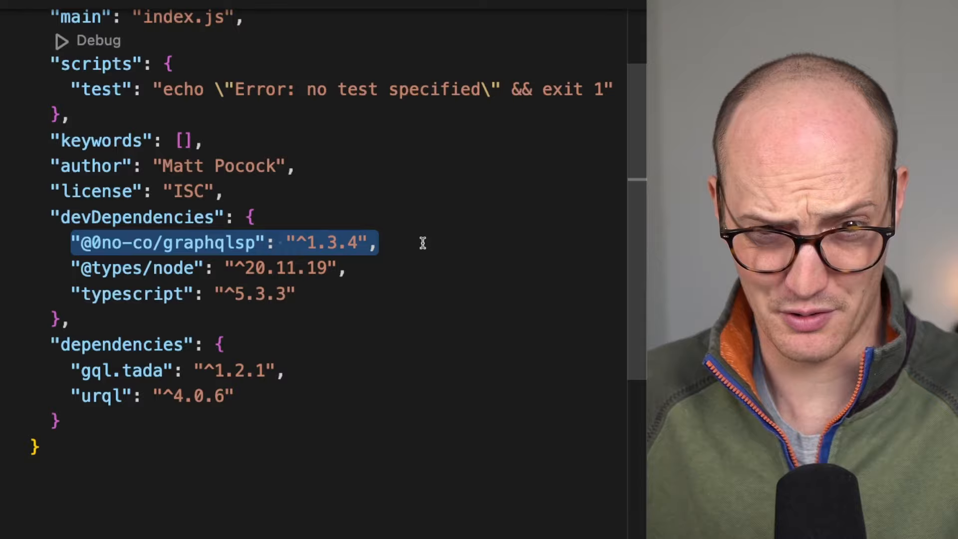
pyautogui.doubleClick(208, 244)
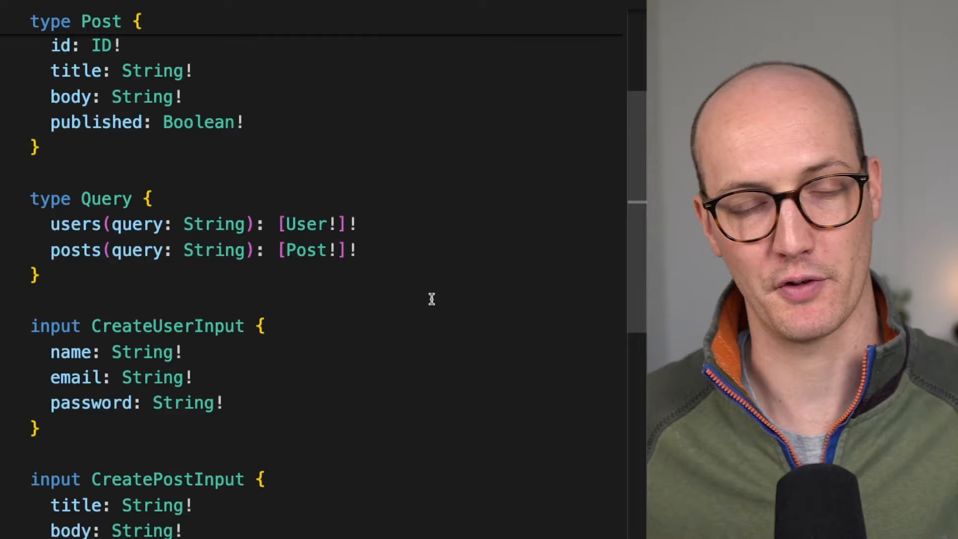
# Scroll through schema.graphql to review the Post, Query and create input types.
pyautogui.scroll(-3)
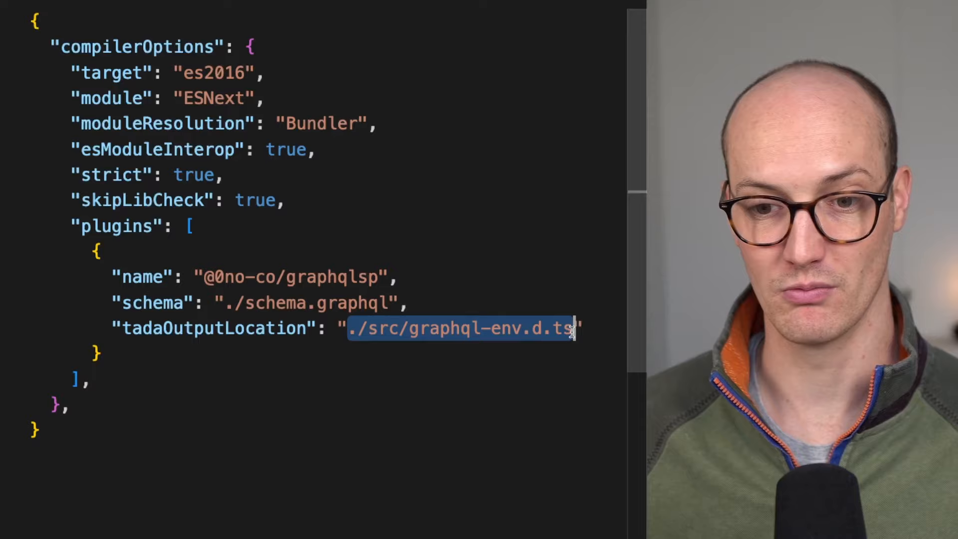
# Jump to graphql-env.d.ts via Quick Open from the tadaOutputLocation path.
pyautogui.press('Cmd+P')
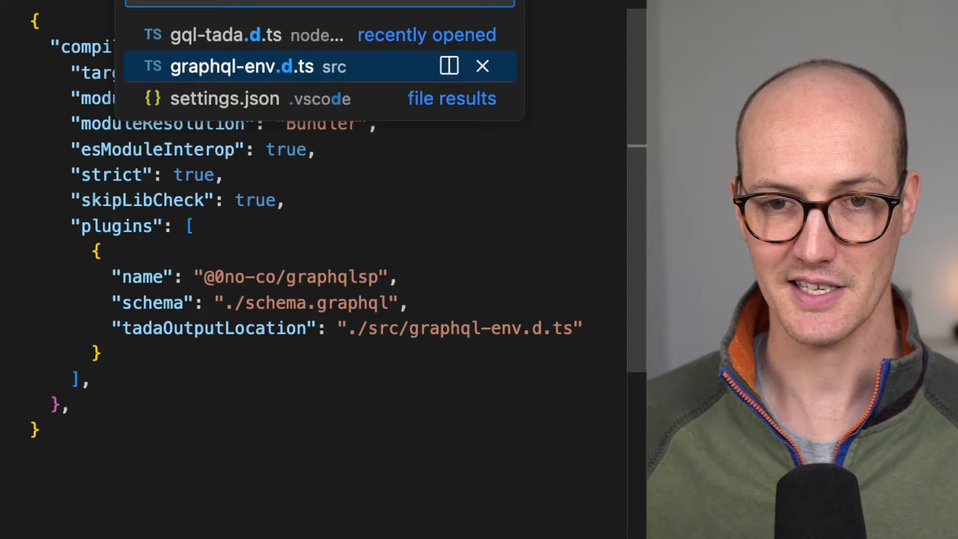
pyautogui.click(243, 66)
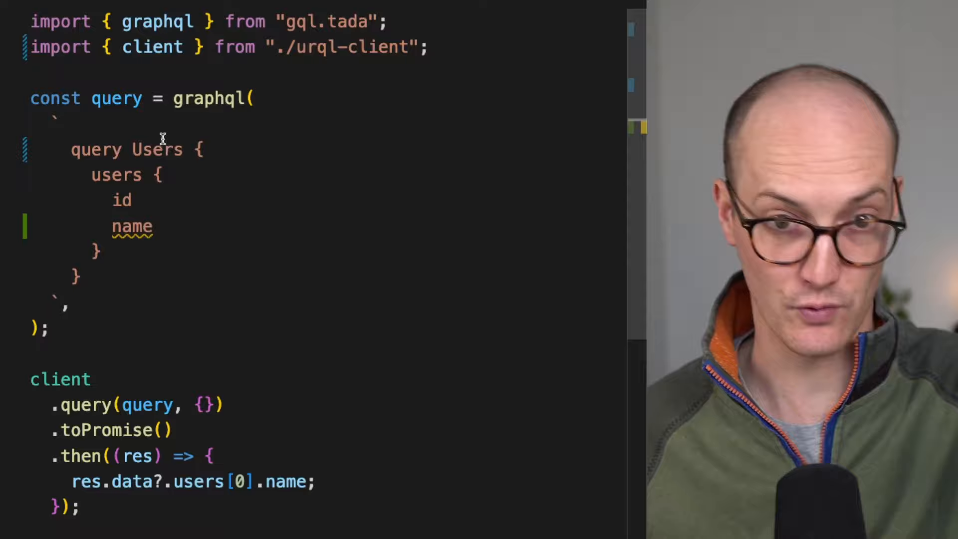
pyautogui.moveTo(116, 98)
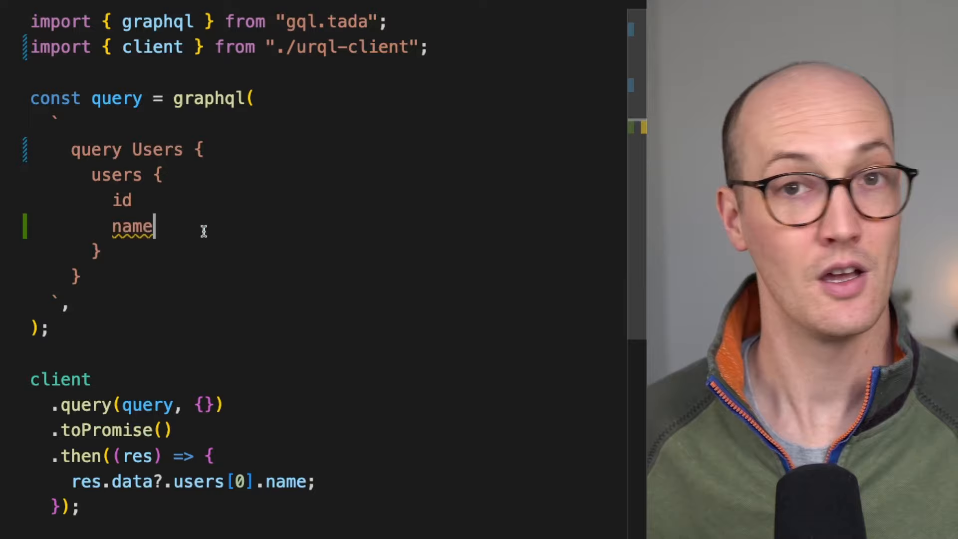
# Add the email field under name in the users query.
pyautogui.write('email')
pyautogui.write('title')
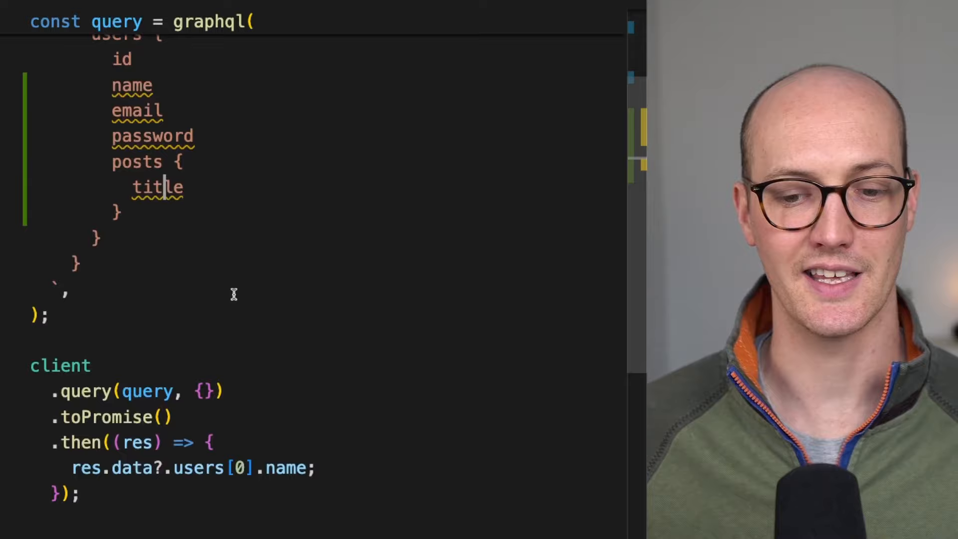
pyautogui.moveTo(135, 443)
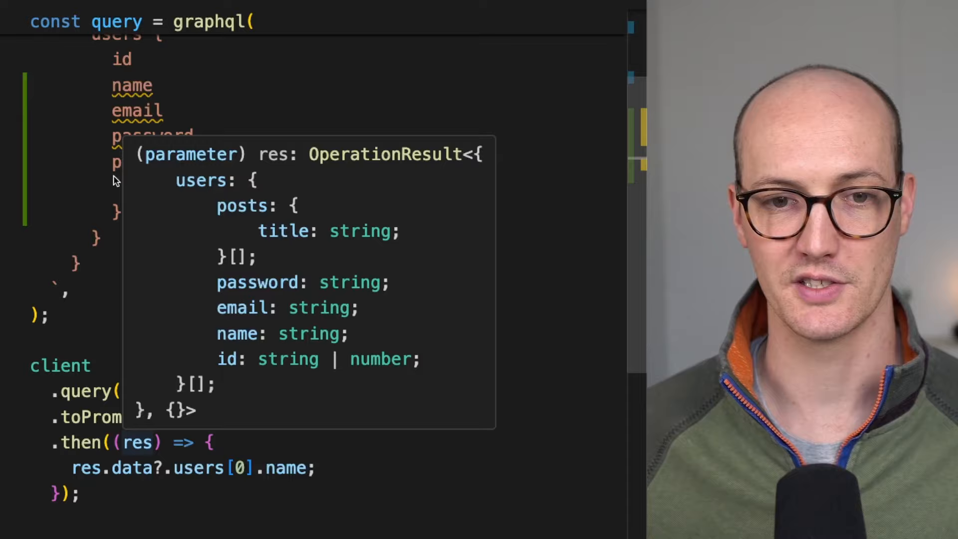